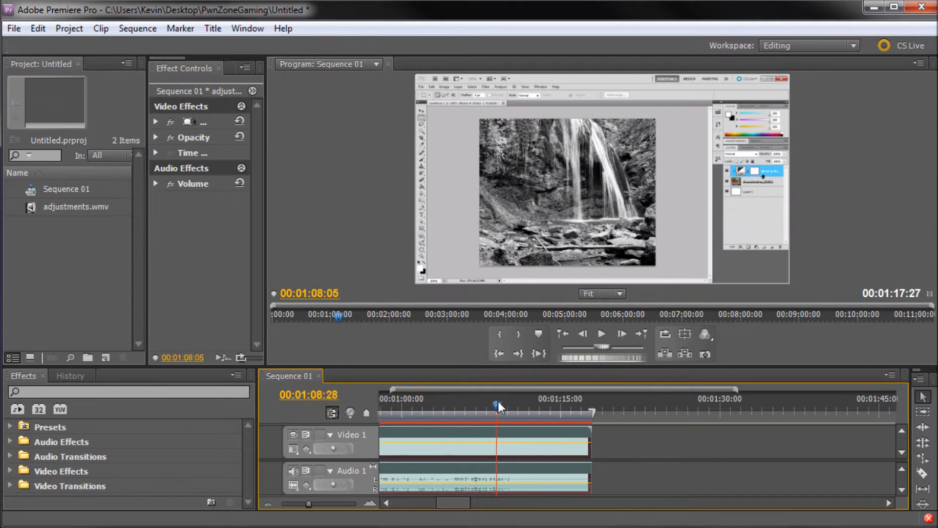
Scrub the Sequence 01 playhead to the final frame, 00:01:17:22, showing the Subscribe end card.
left_click_drag(499, 407, 574, 407)
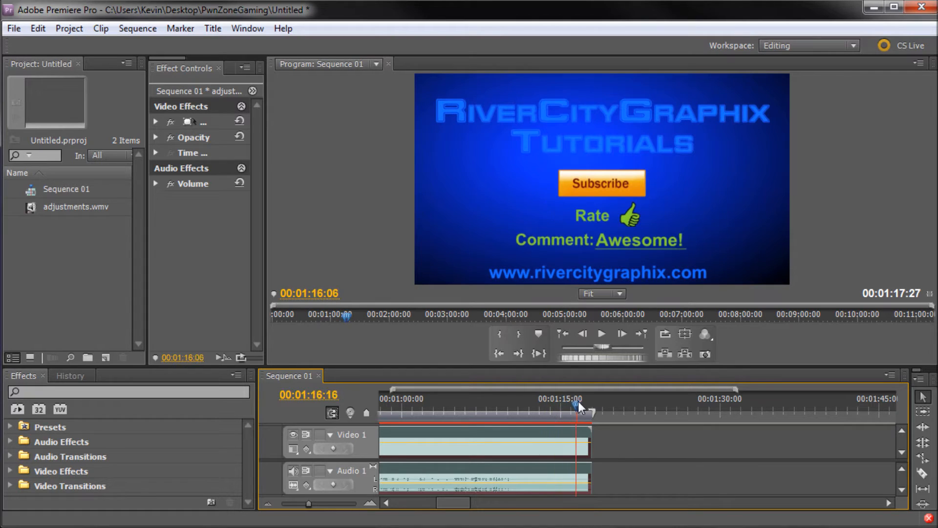
left_click_drag(576, 407, 589, 407)
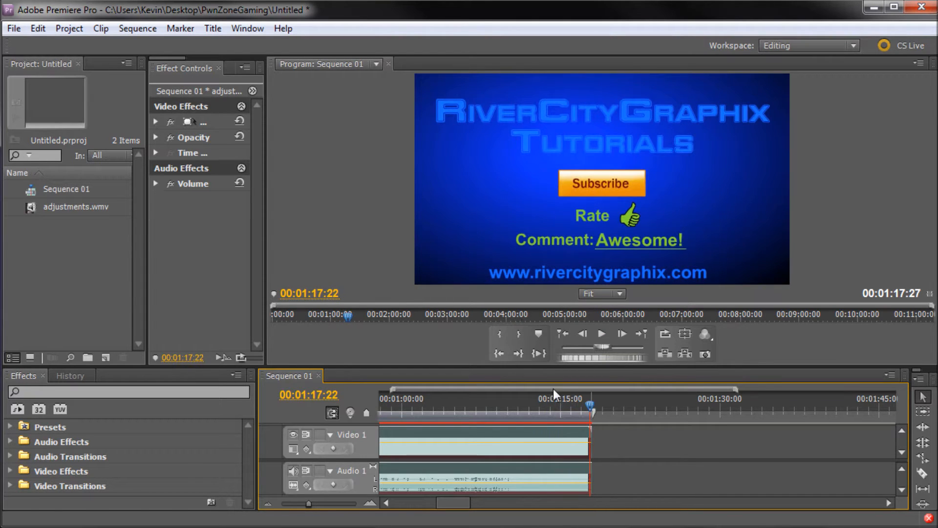
mouse_move(597, 453)
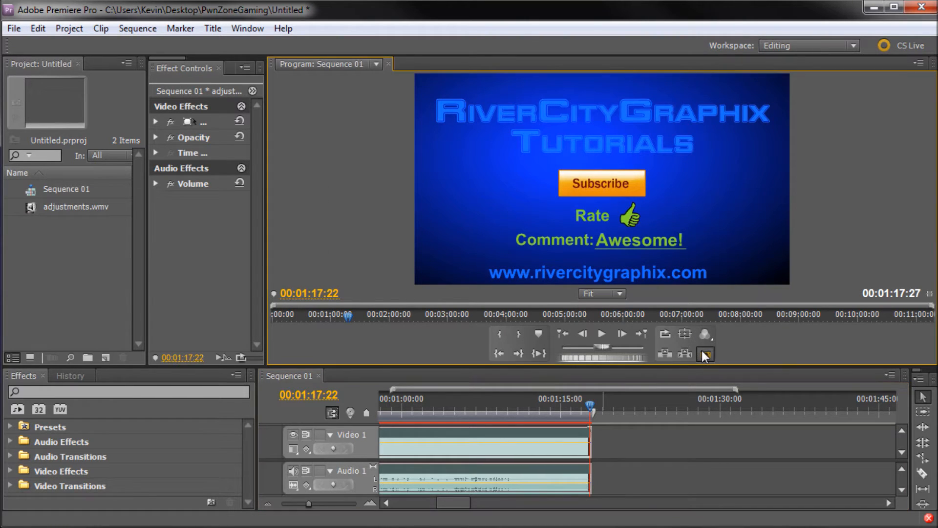
Export the current frame as a JPEG still named 'endrcg' to the Desktop.
left_click(705, 353)
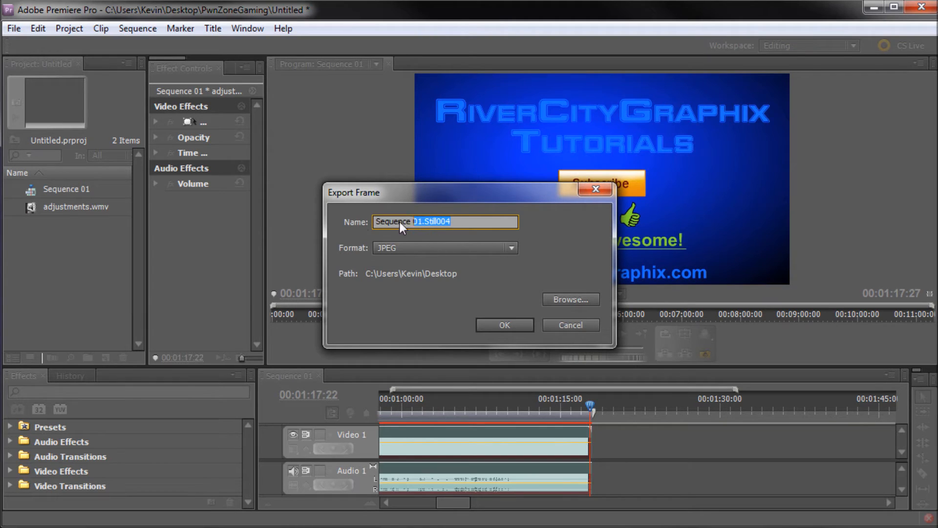
type("endrc")
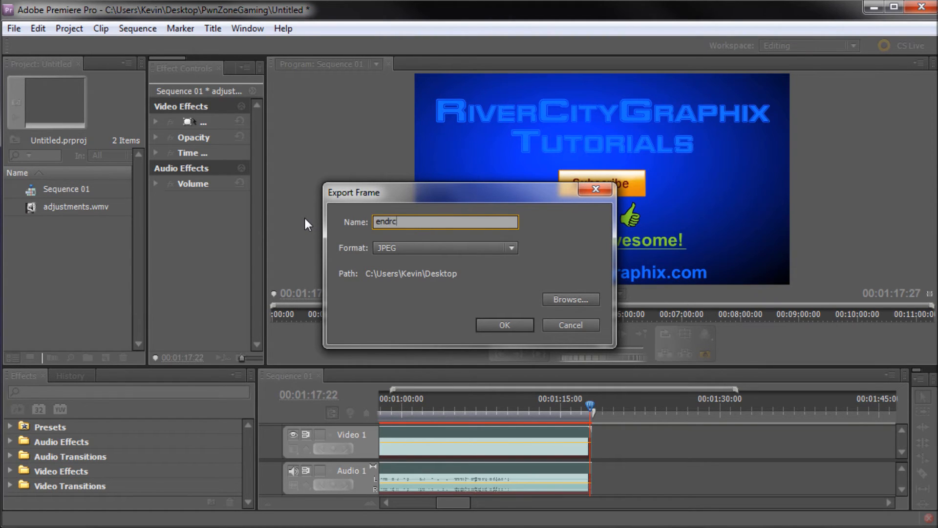
type("g")
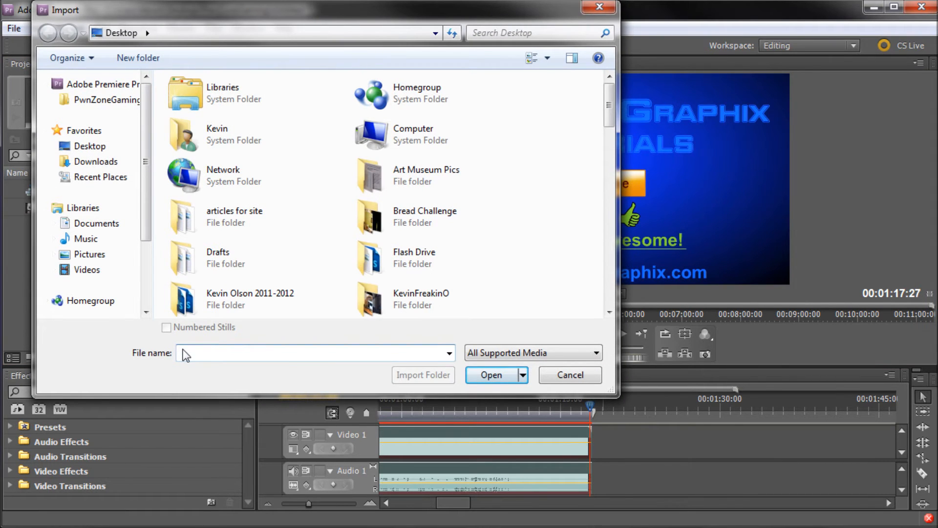
Import endrcg.jpg from the desktop into the project.
type("en")
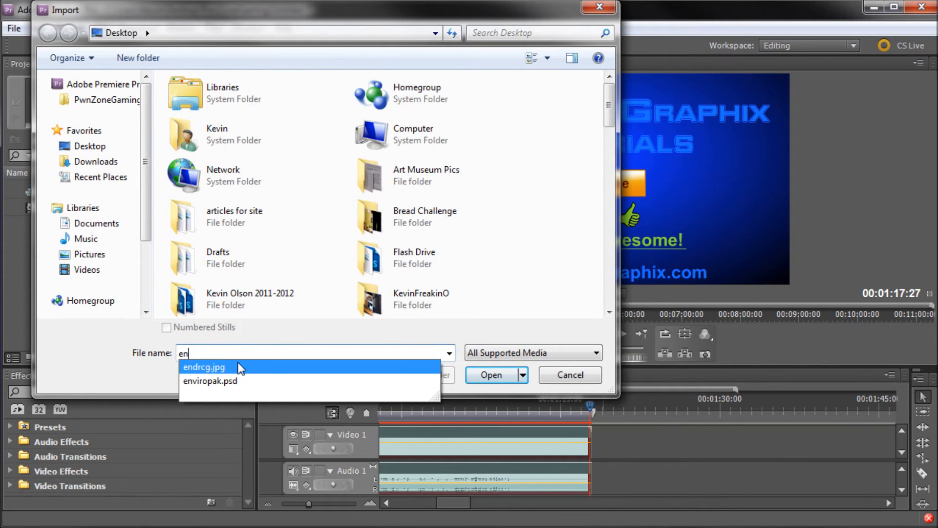
left_click(491, 375)
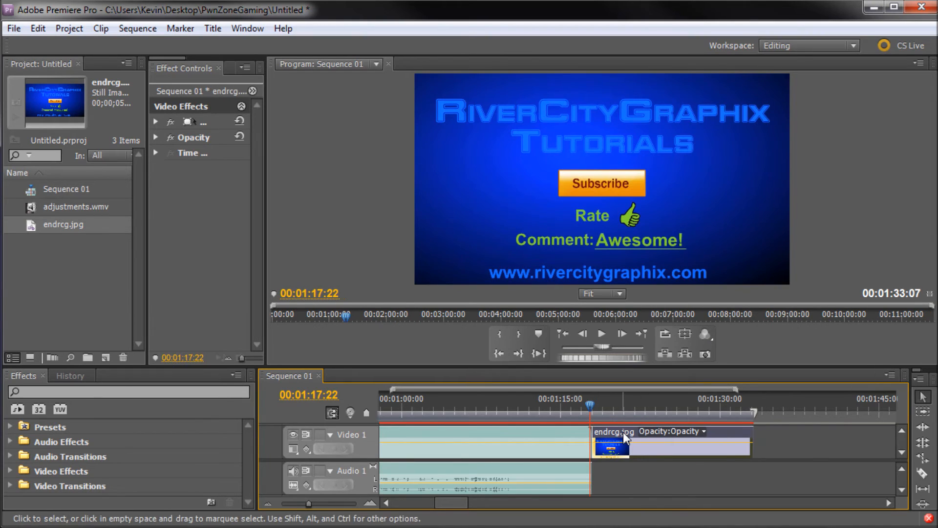
mouse_move(597, 414)
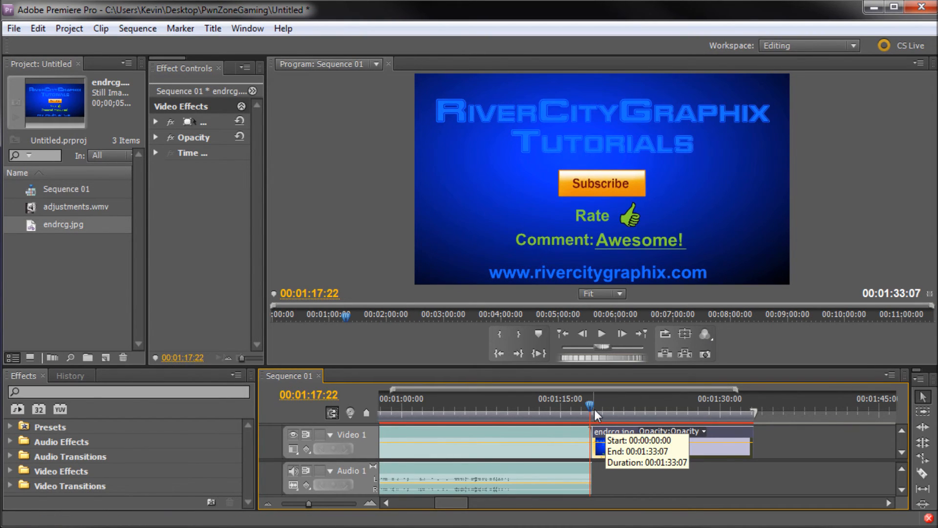
mouse_move(584, 383)
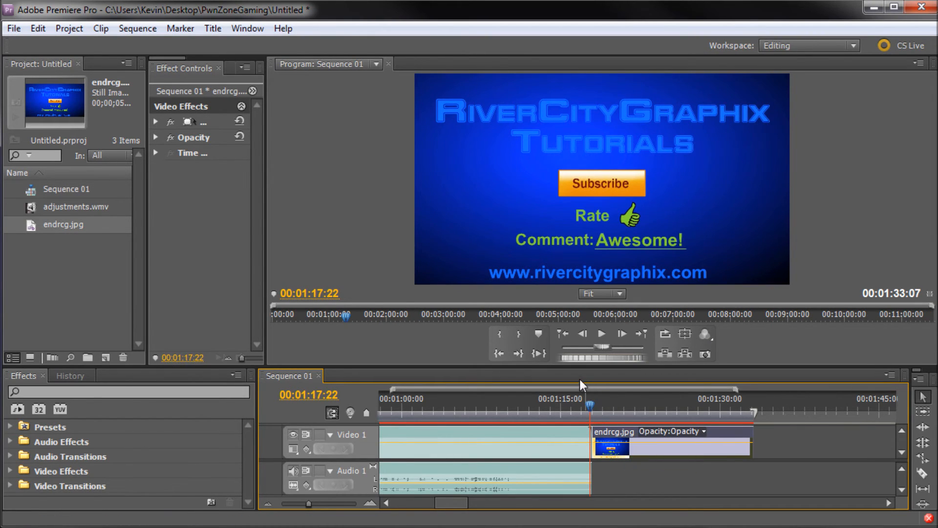
mouse_move(575, 381)
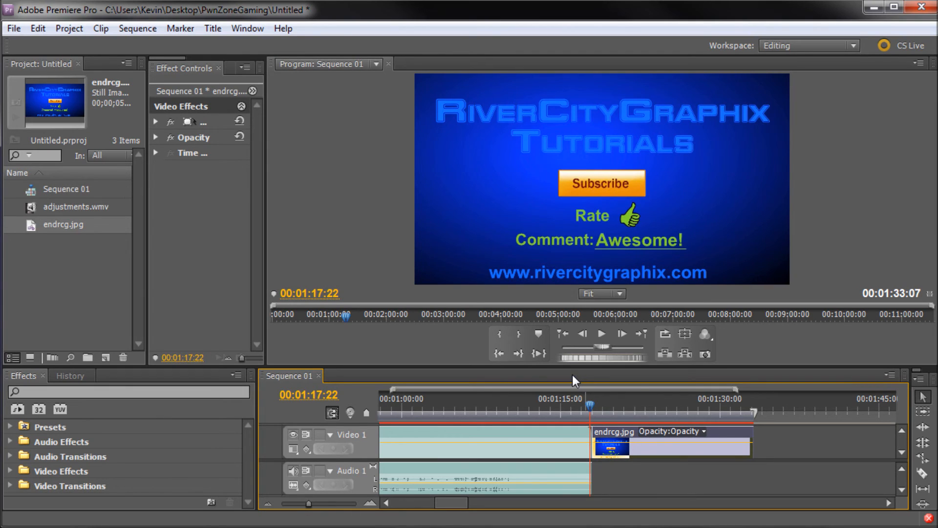